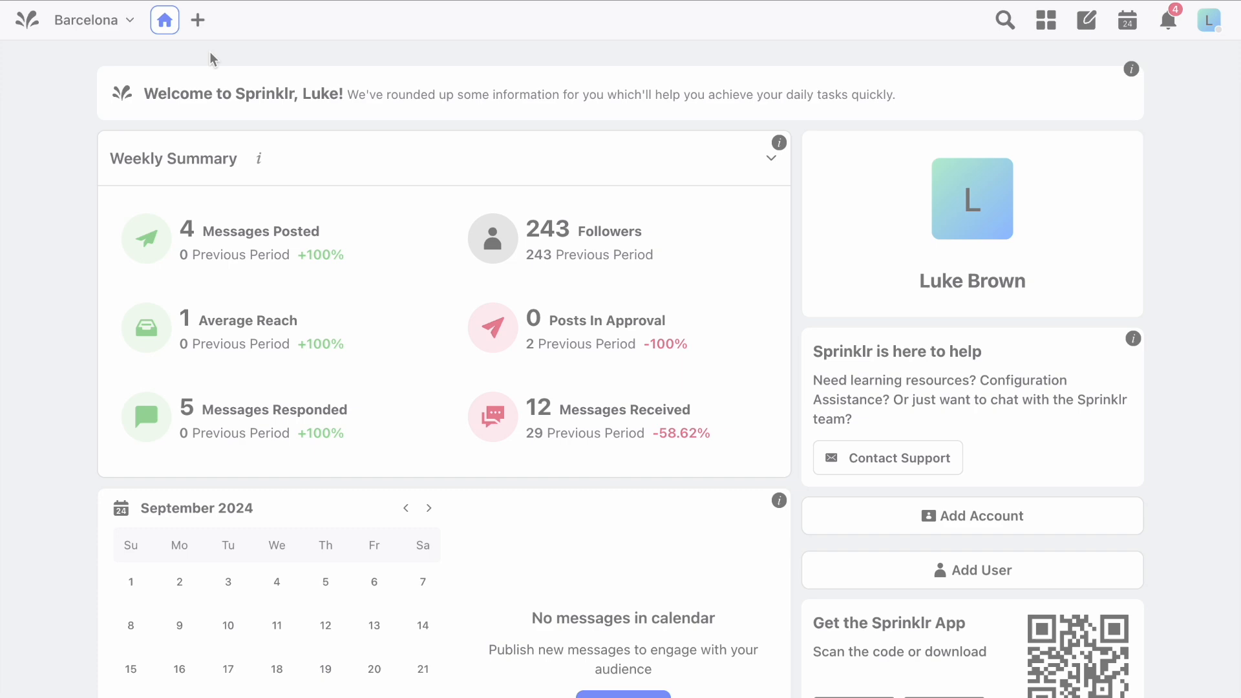
Step: From a new page's favorites, open the Social Engagement (SM) Reporting dashboard
click(197, 20)
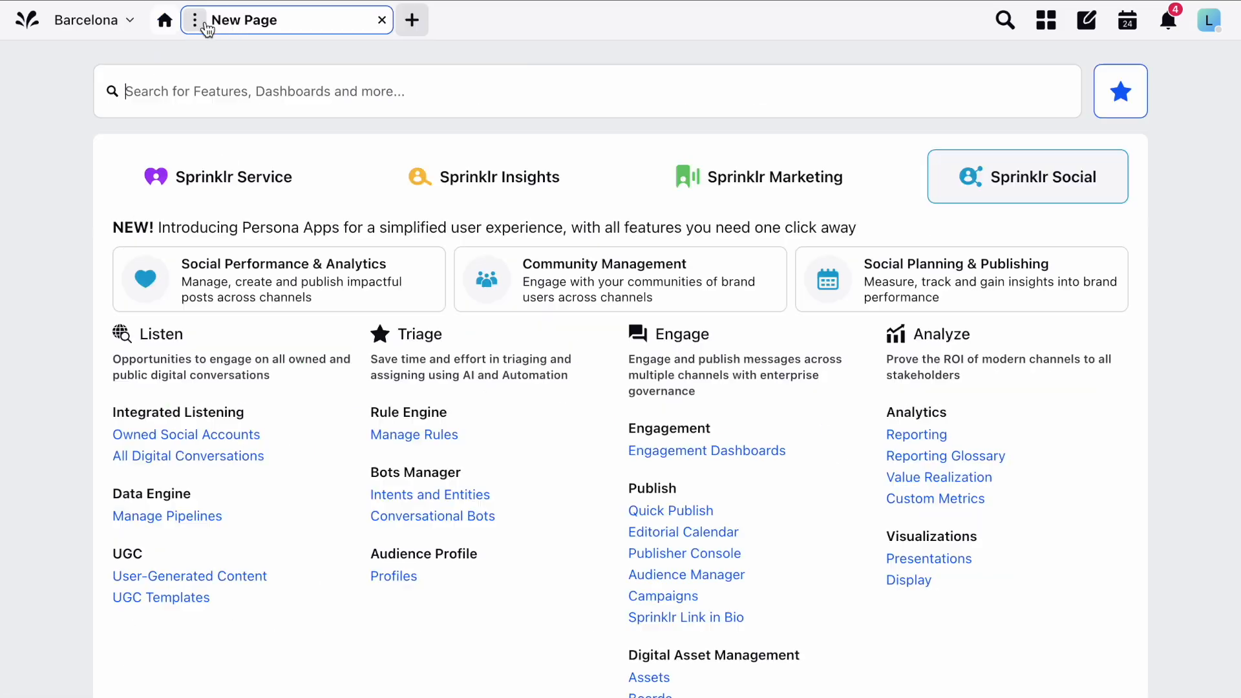
click(1120, 90)
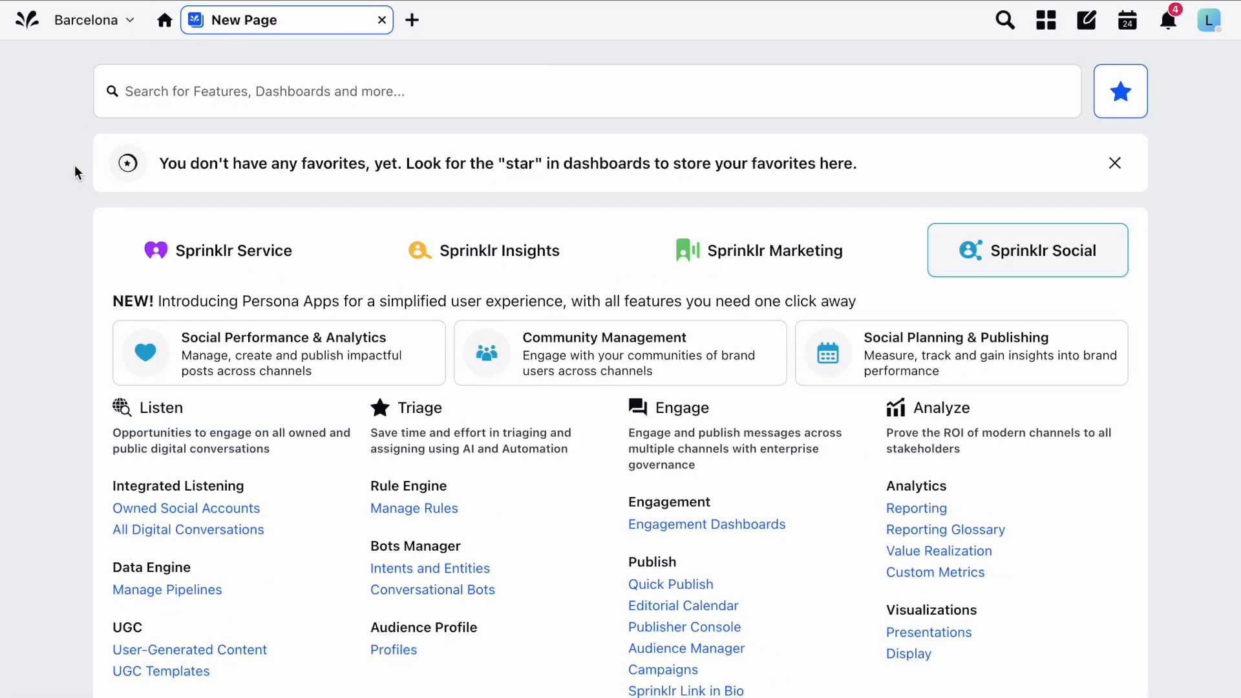
mouse_move(912, 521)
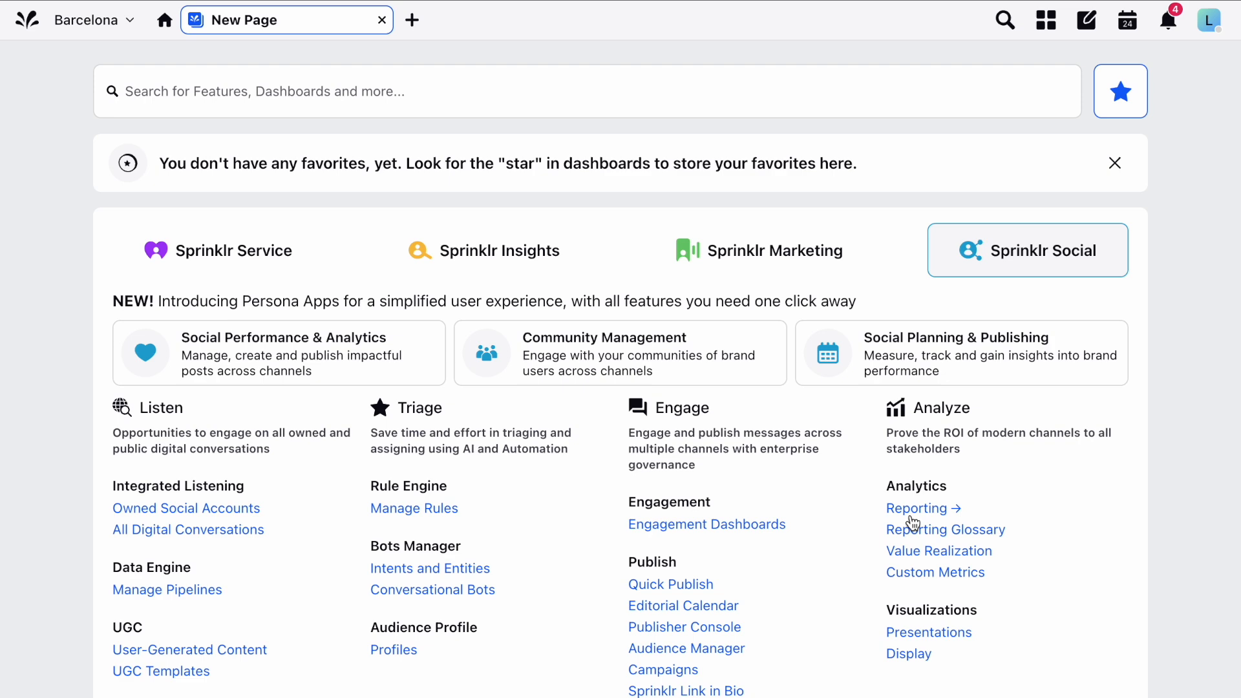
click(916, 508)
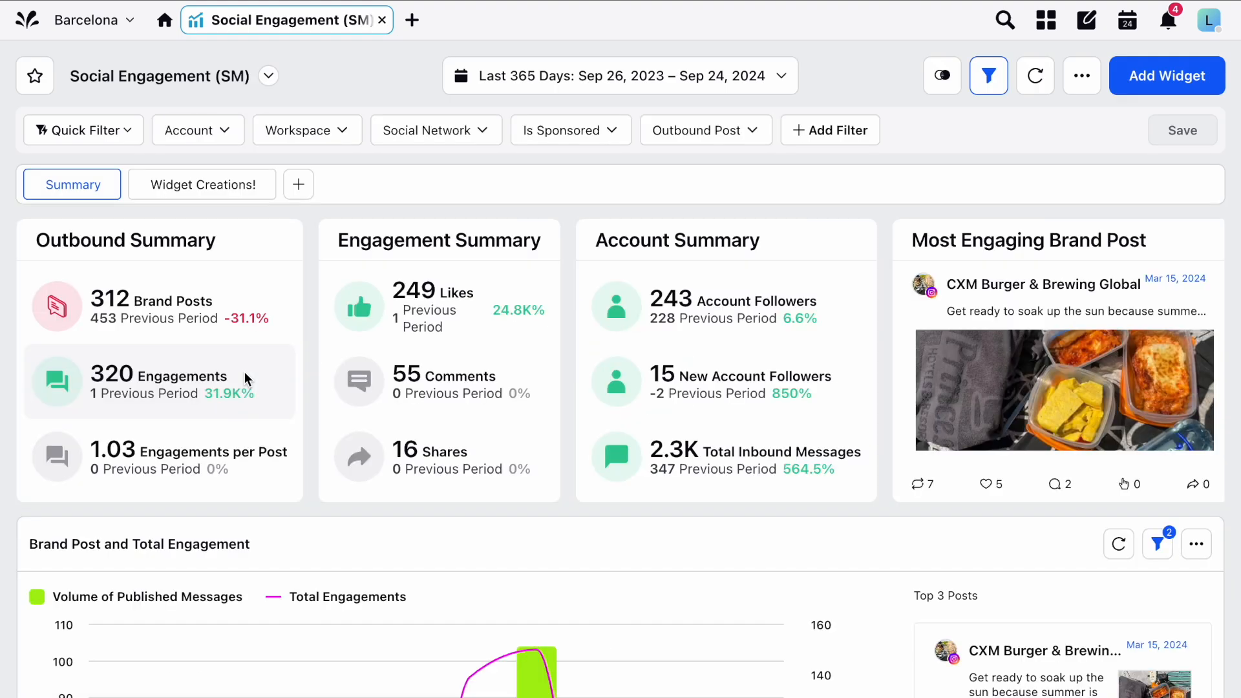
Step: Search Reporting Dashboards for 'dive', clear it, and check Add Filter options unchanged
click(268, 75)
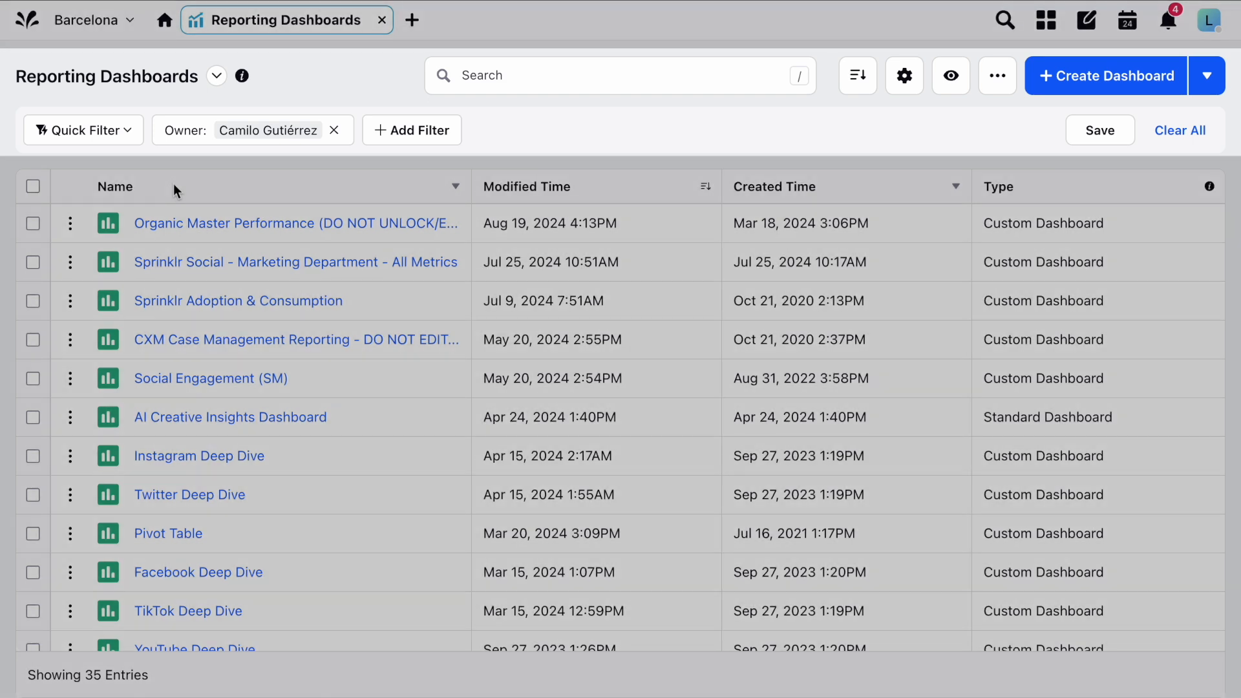
text(dive)
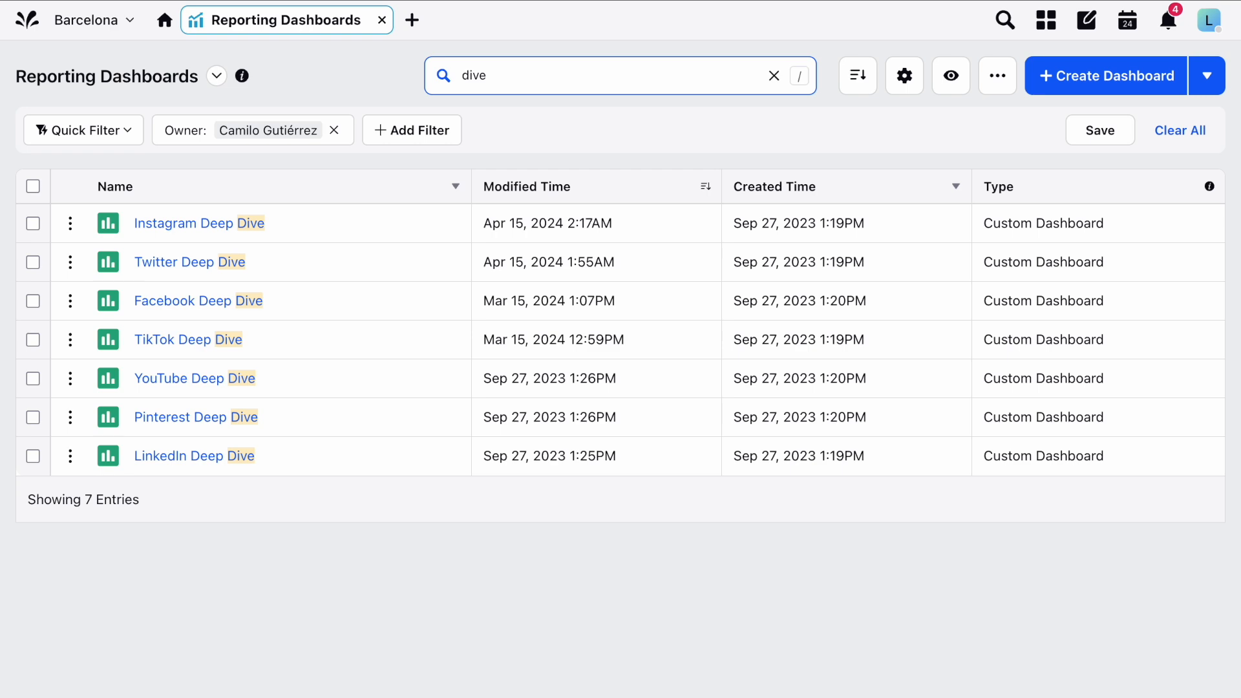
click(775, 75)
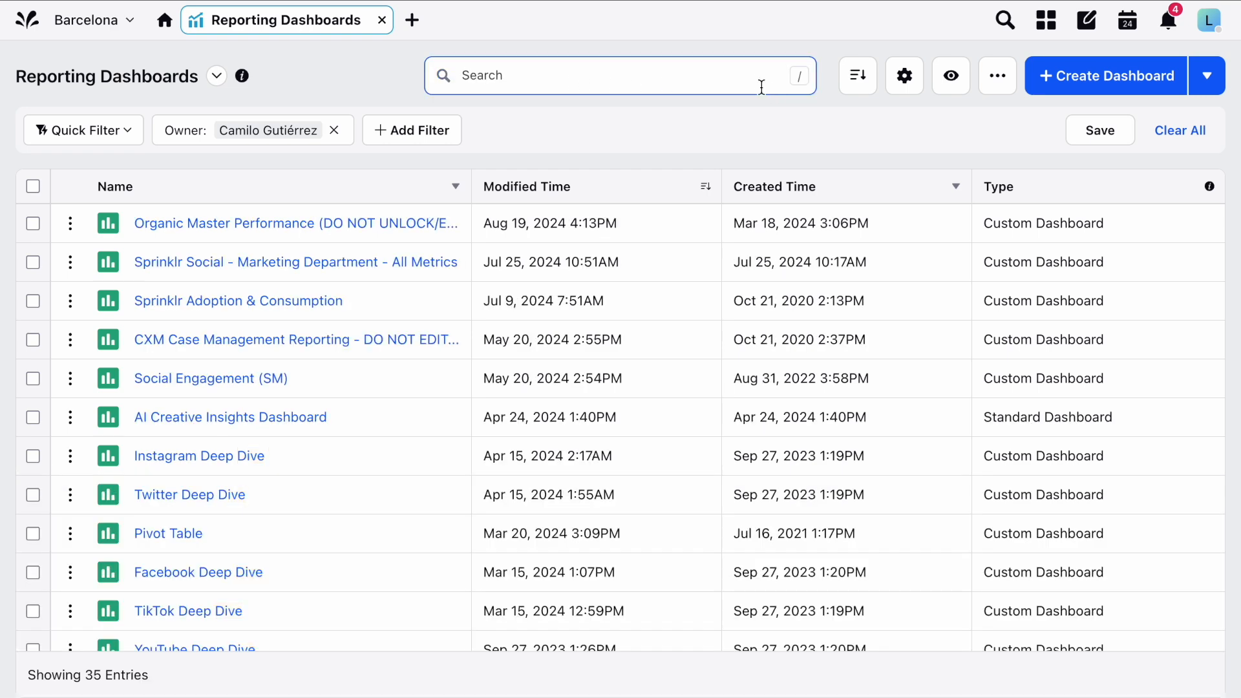
click(412, 130)
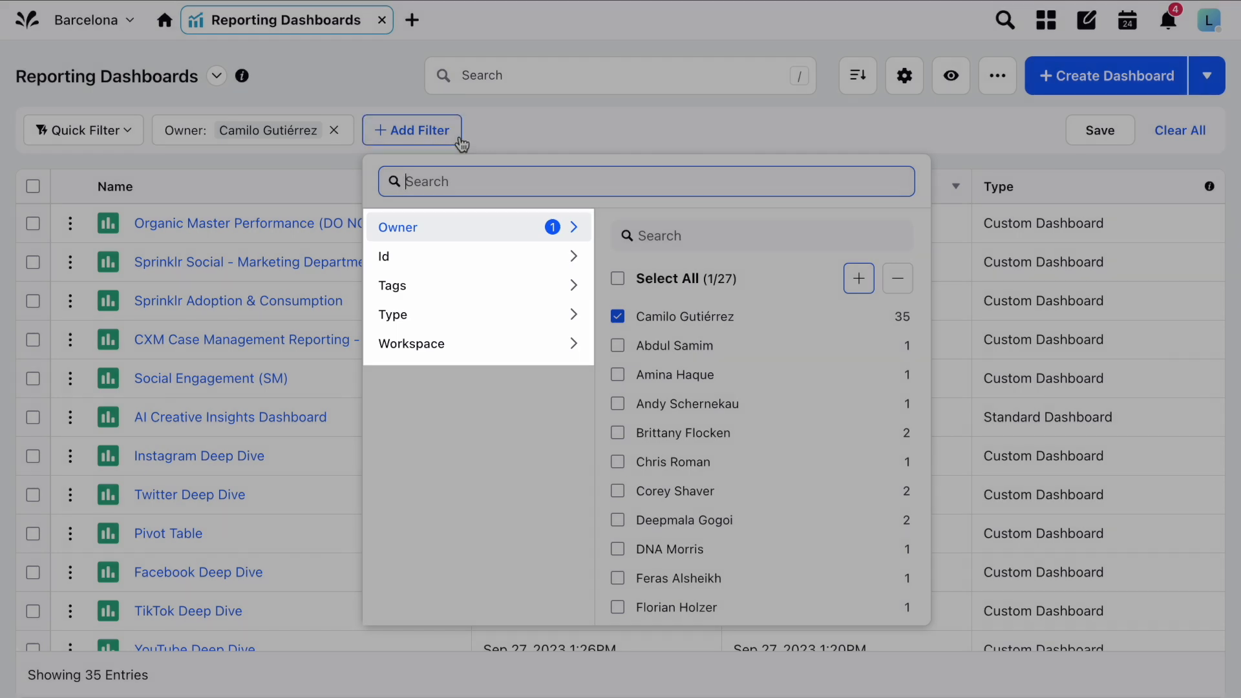
click(555, 141)
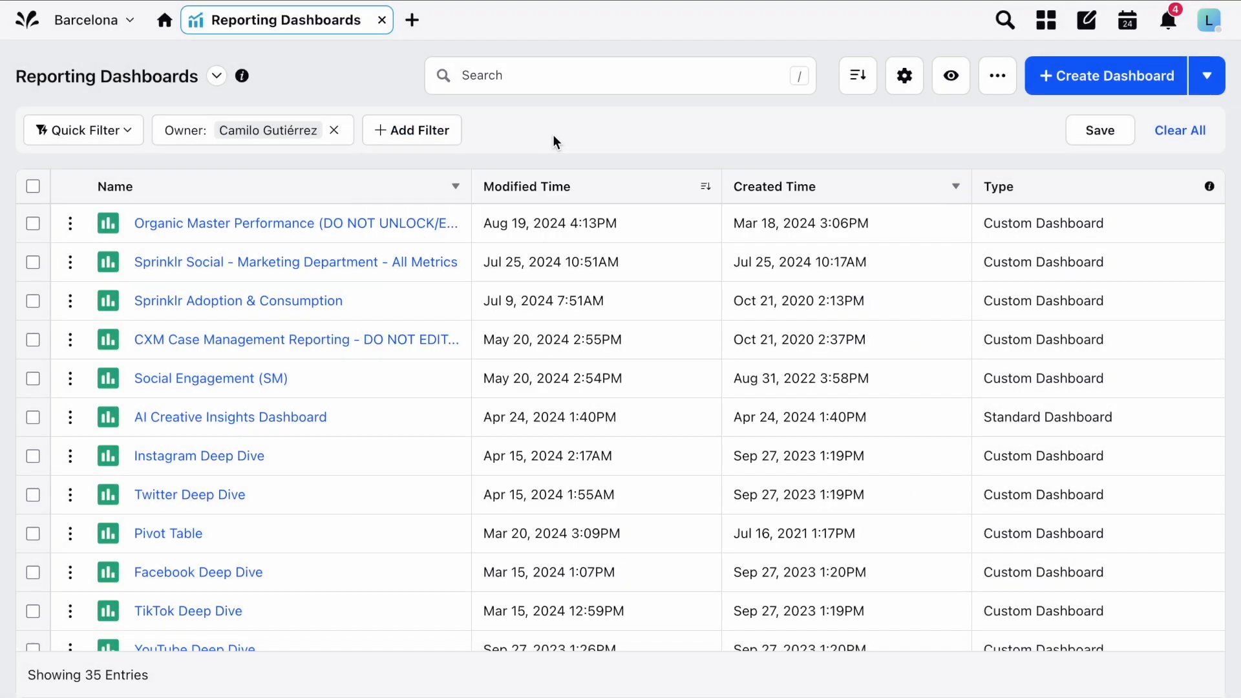
click(950, 76)
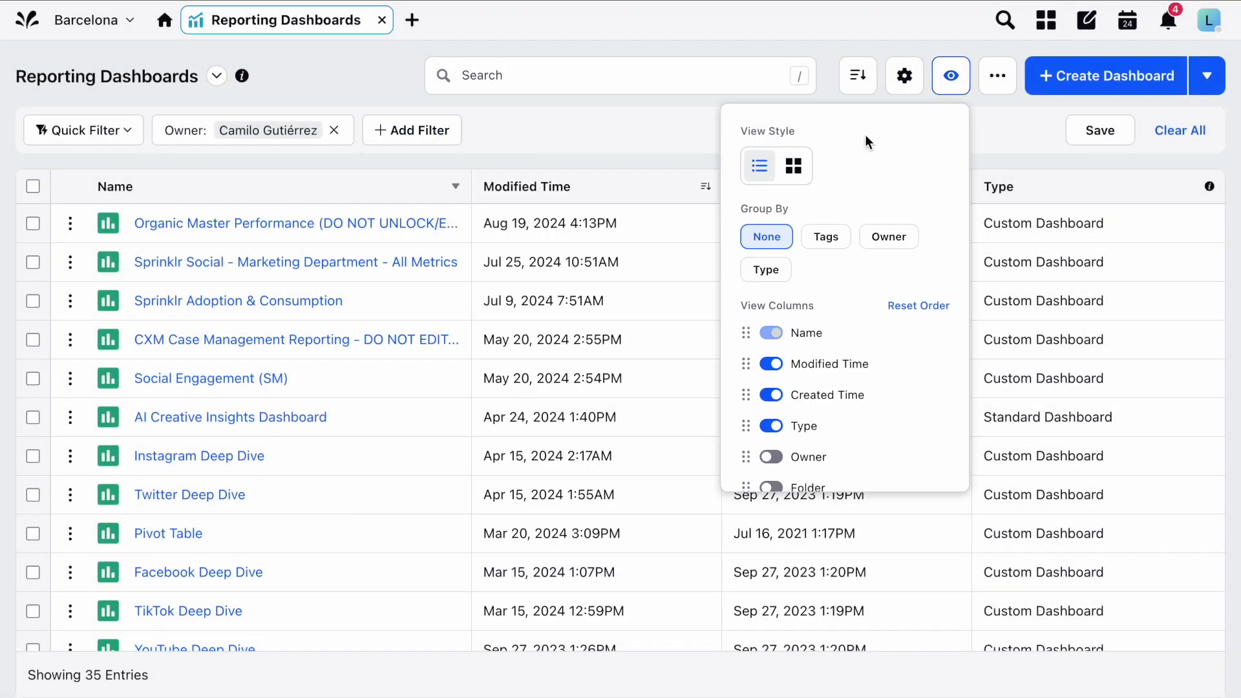
click(792, 167)
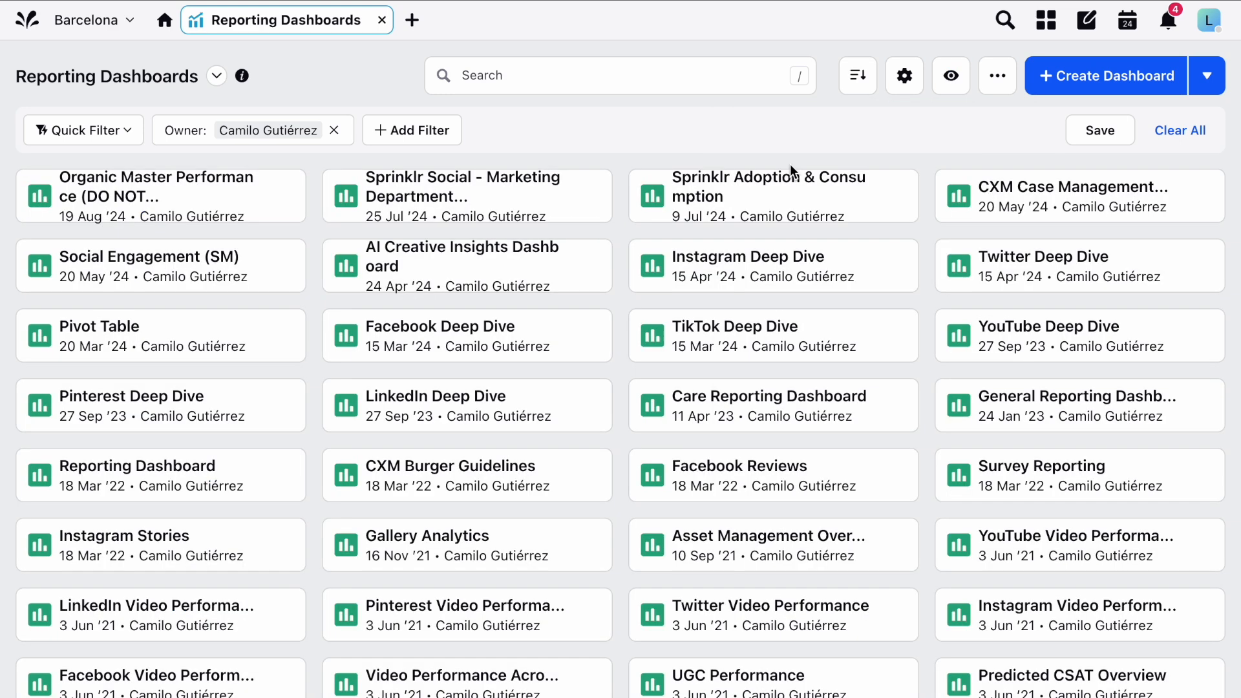
click(951, 75)
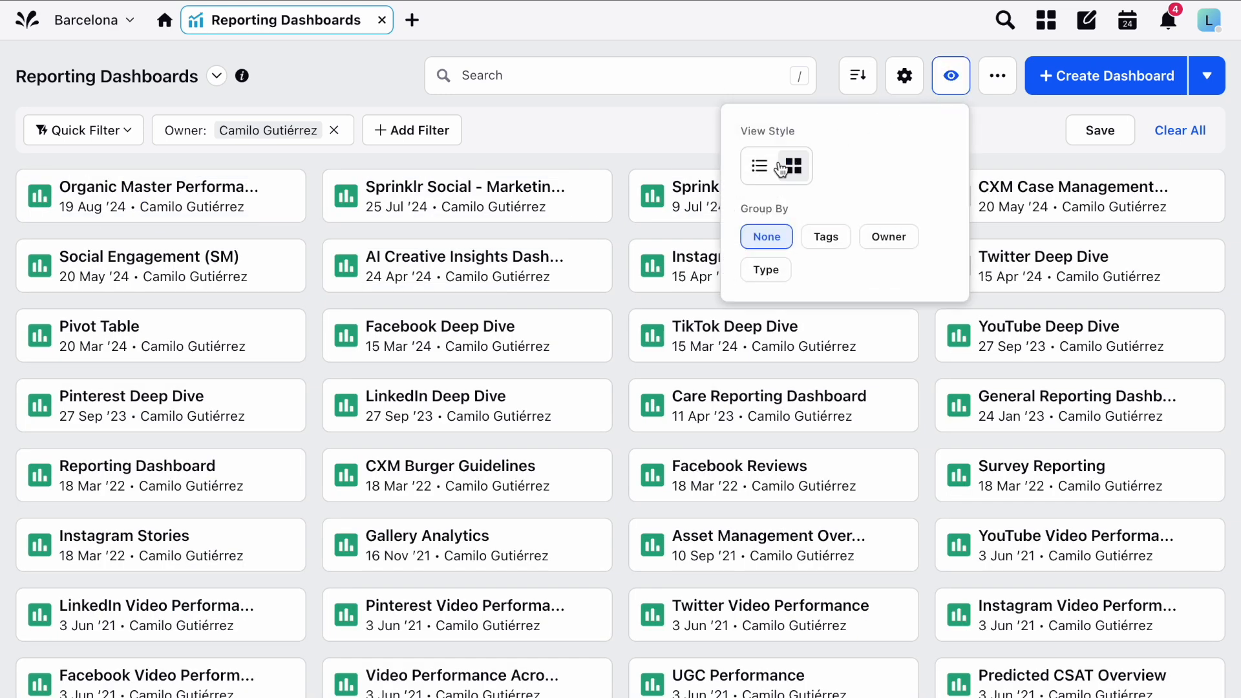
click(758, 166)
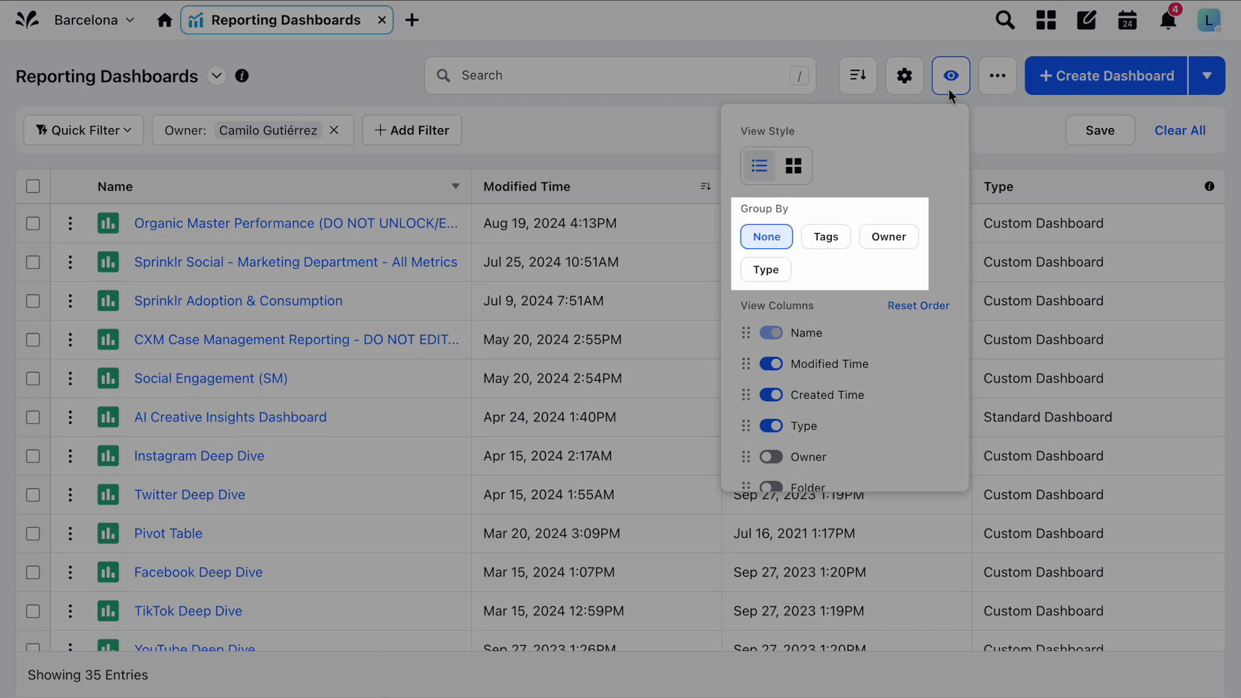
mouse_move(909, 183)
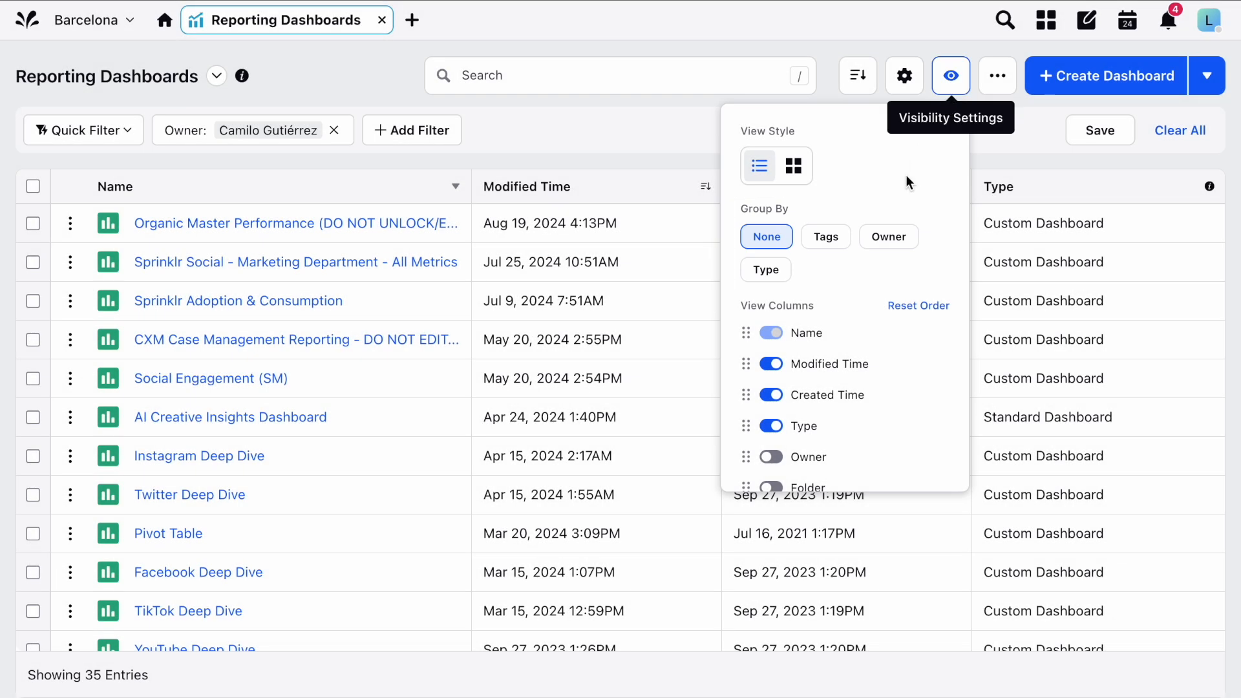
click(771, 395)
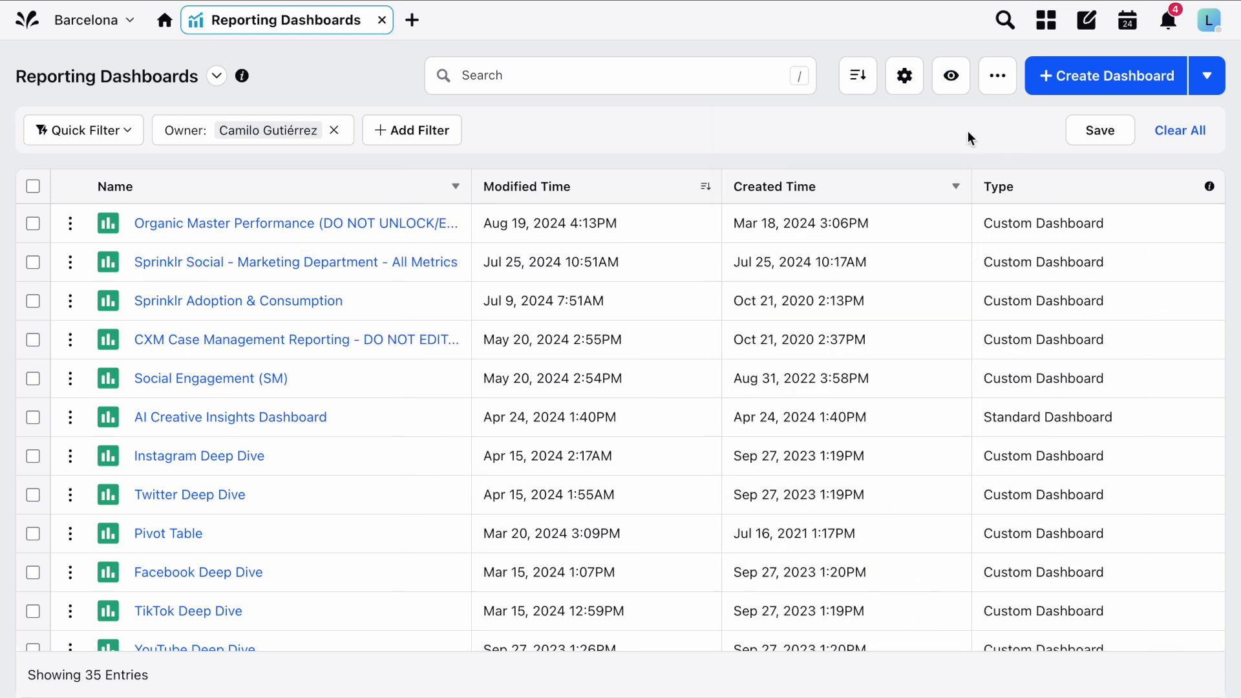
Step: Tick the Social Engagement (SM) dashboard checkbox in the dashboards table
click(857, 76)
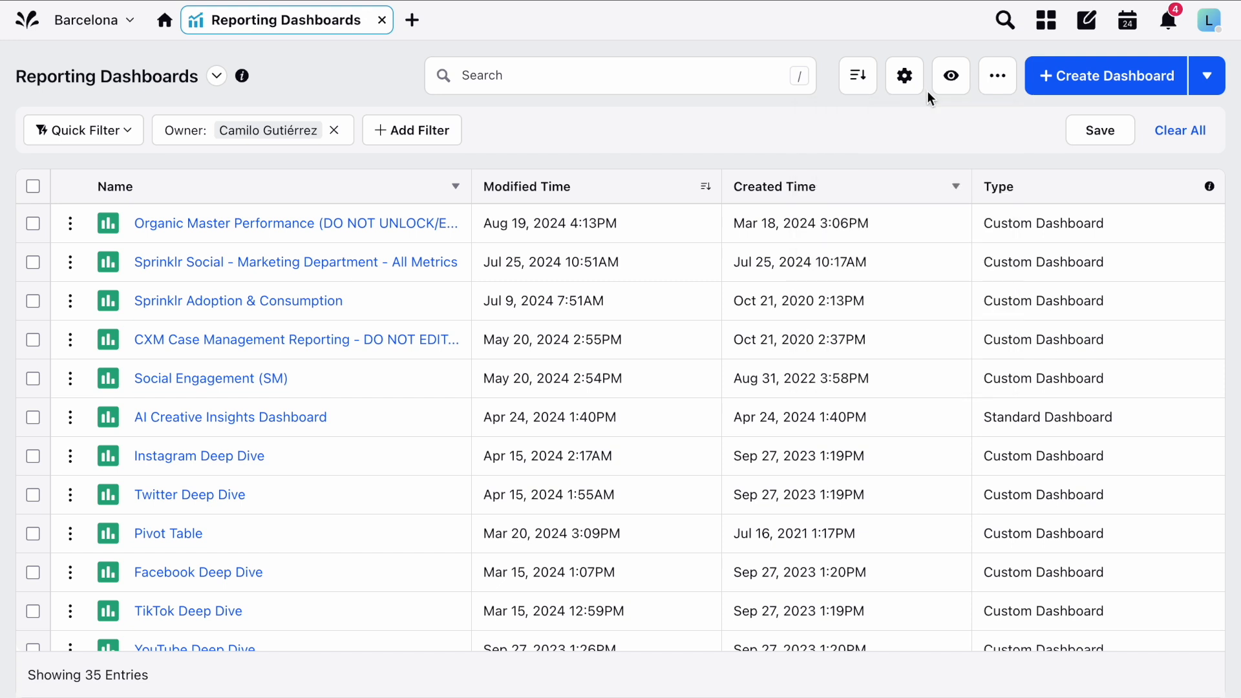
click(70, 378)
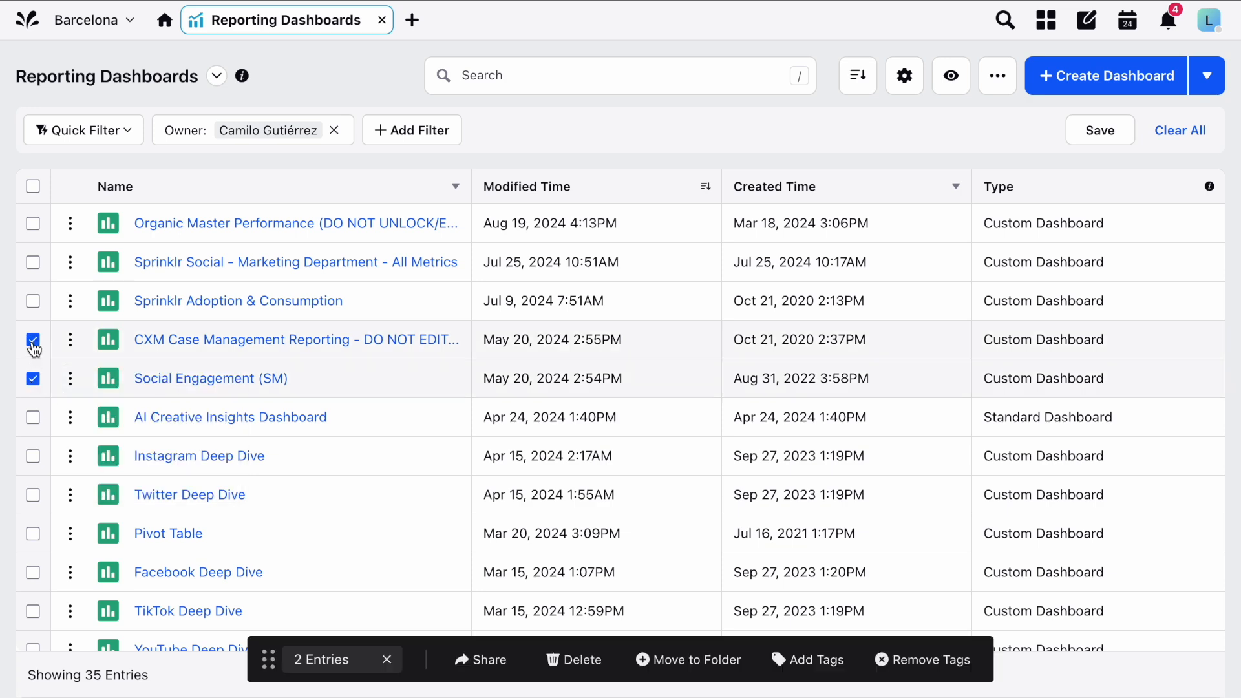
Step: Add CXM Case Management and Sprinklr Adoption & Consumption dashboards to the selection
click(32, 302)
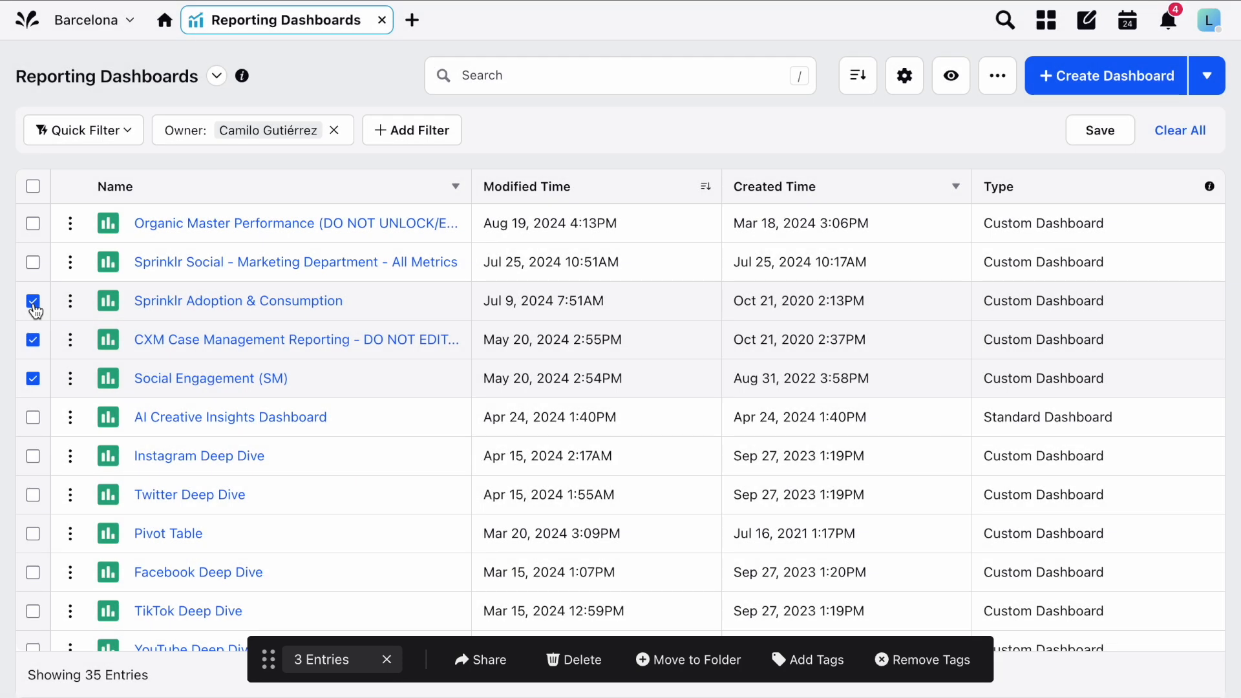
click(1208, 22)
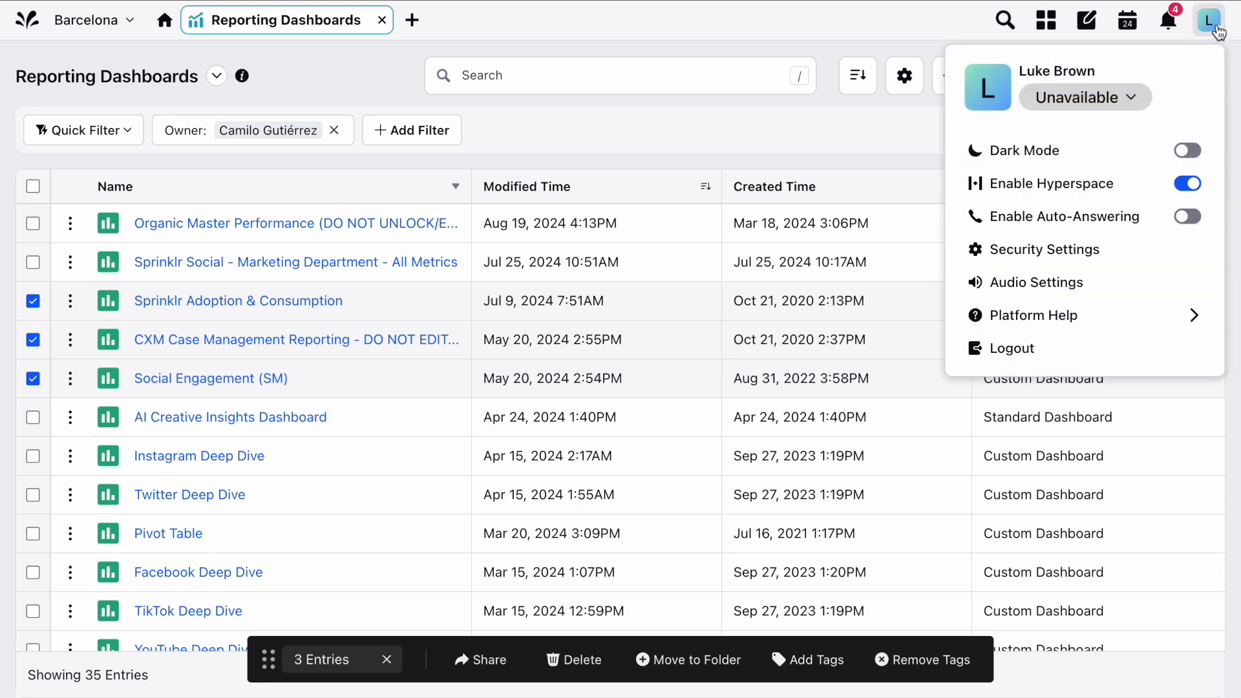
Step: Reach the Knowledge Portal via Platform Help and search for 'reporting'
click(1034, 316)
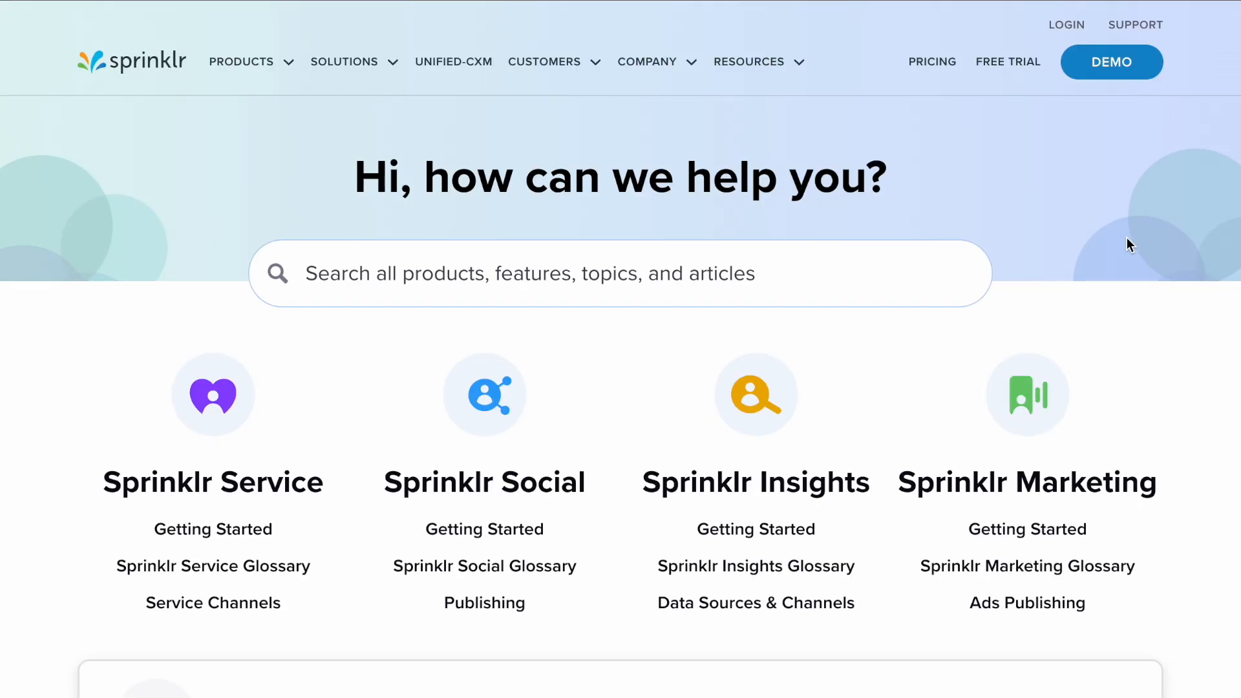
text(r)
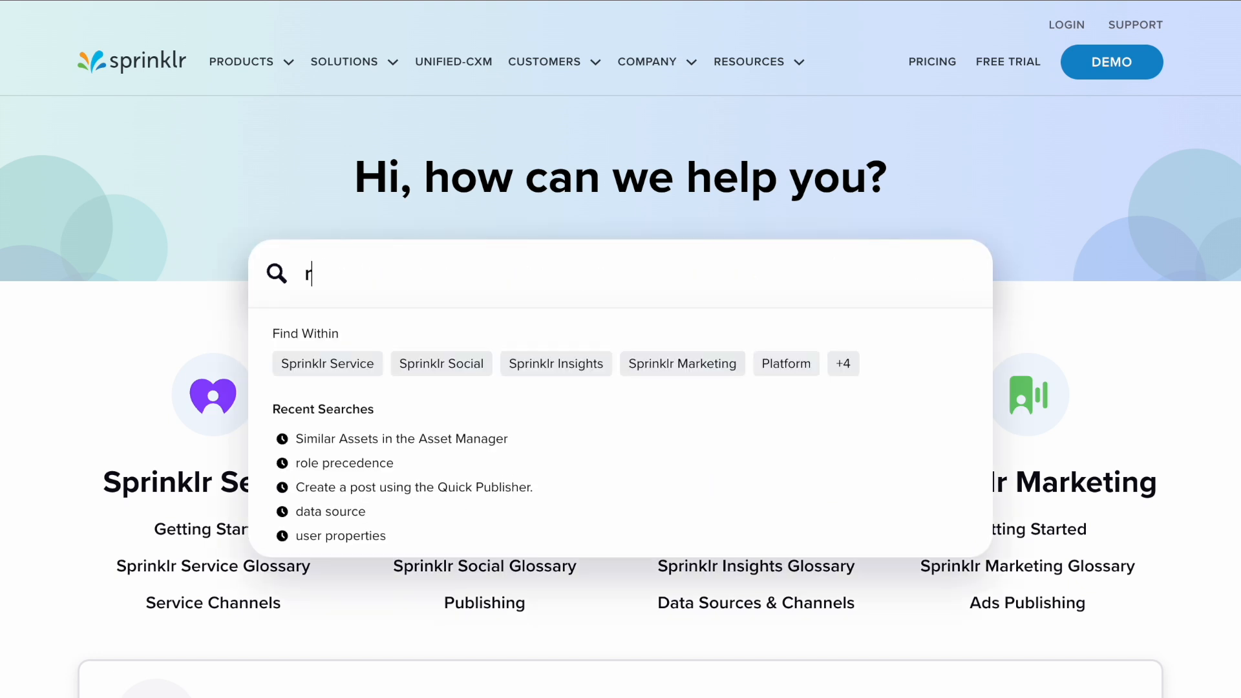
text(eporting)
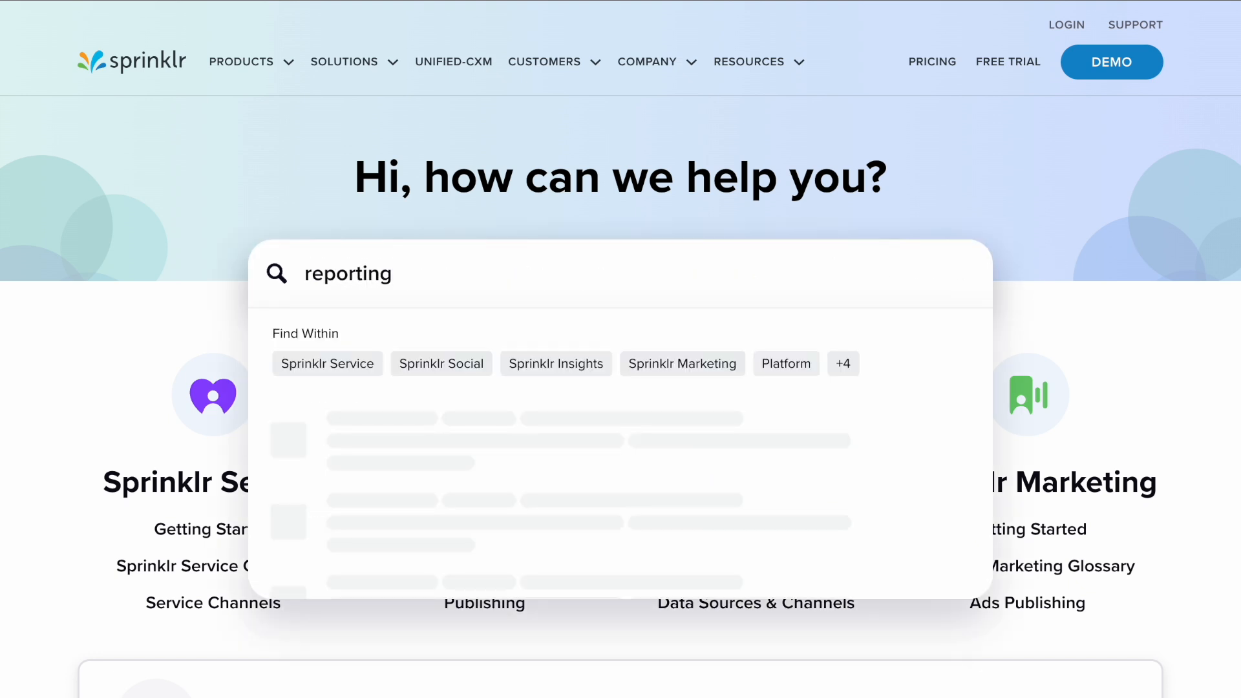